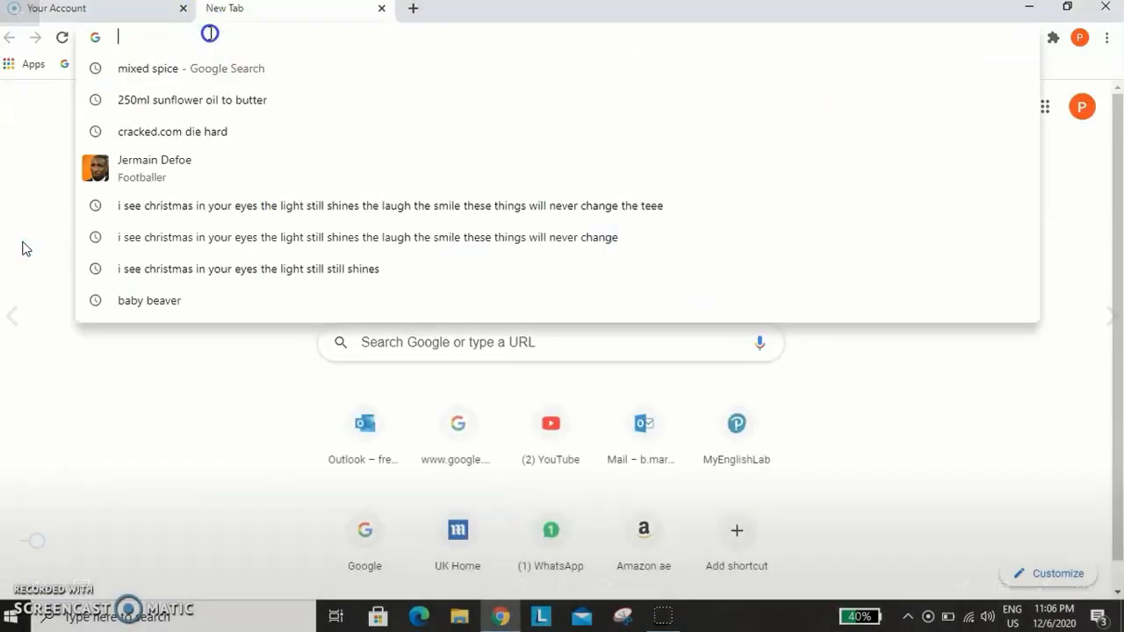
# Go to the Respondus download page for id 784150263 and download the installer
pyautogui.write('https://download.respondus.com/lockdown/download.php?id=784150263')
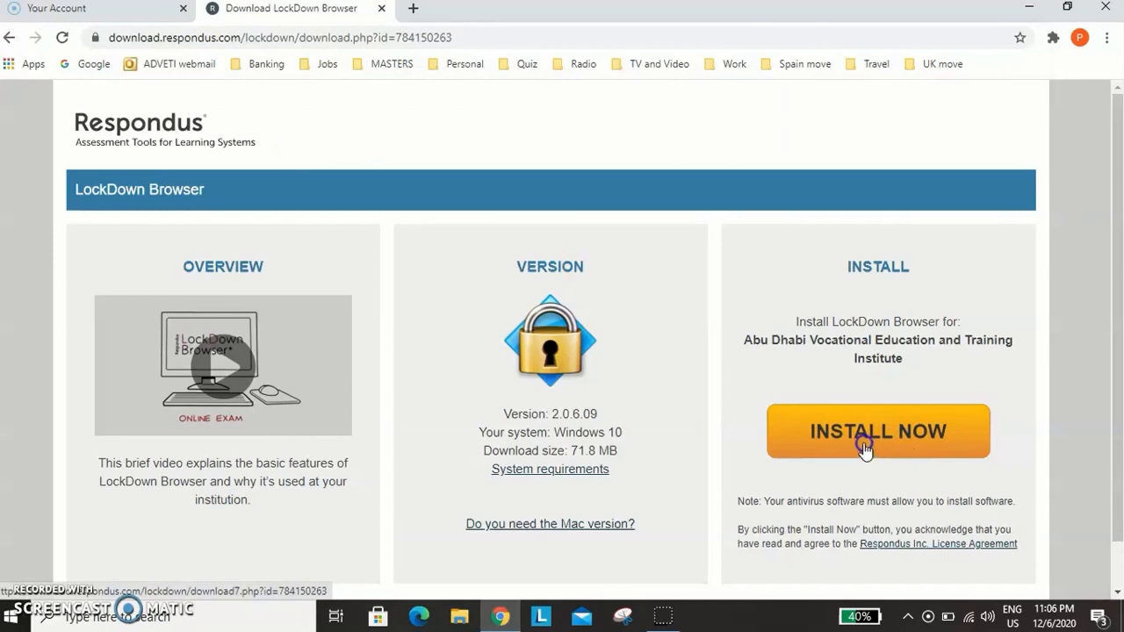
pyautogui.click(864, 447)
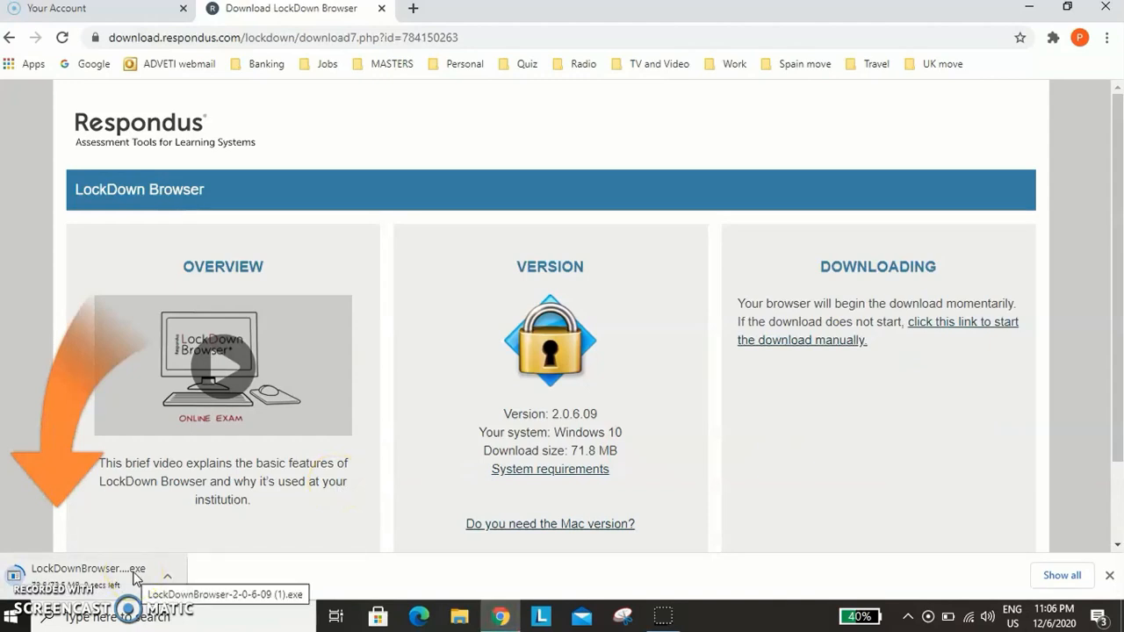
pyautogui.moveTo(320, 615)
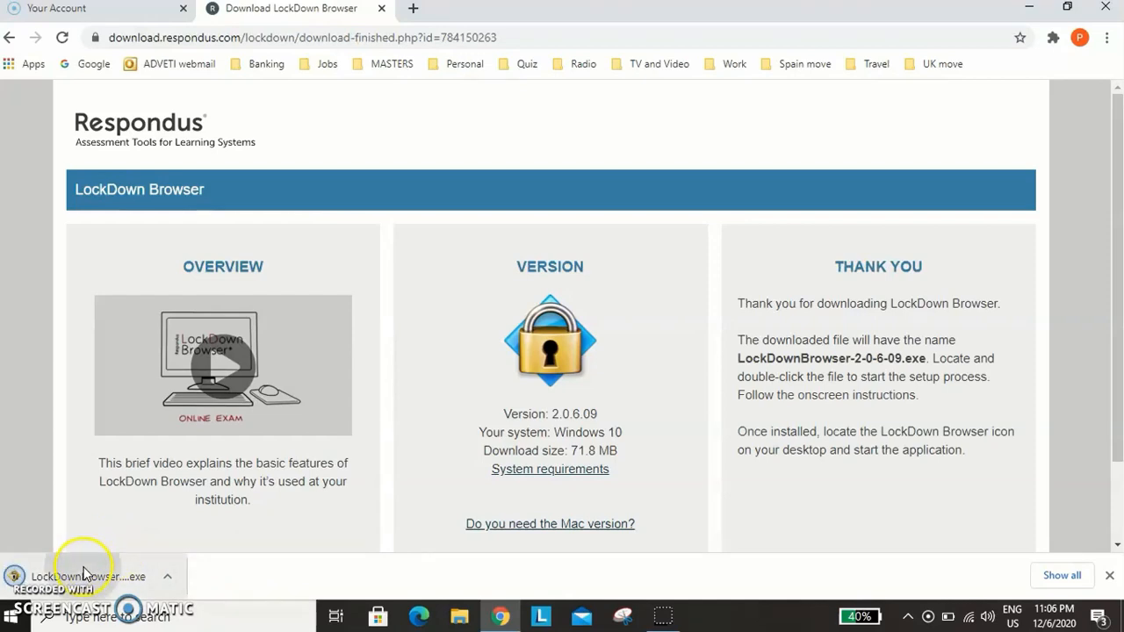
# Run the LockDown Browser installer in English and accept the license terms
pyautogui.click(83, 576)
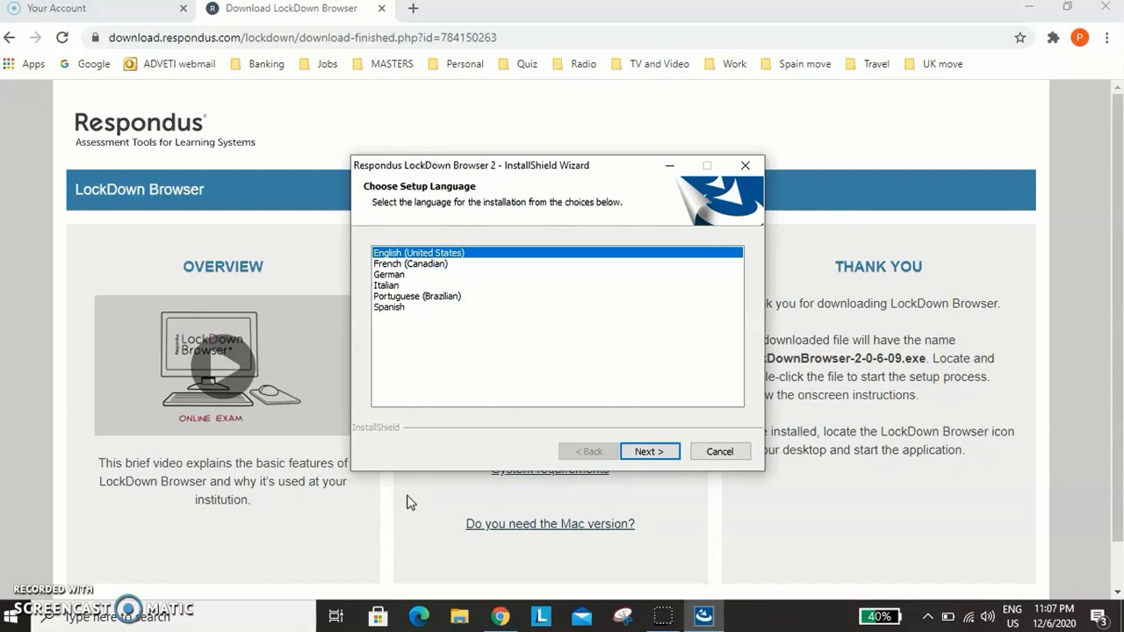
pyautogui.click(649, 451)
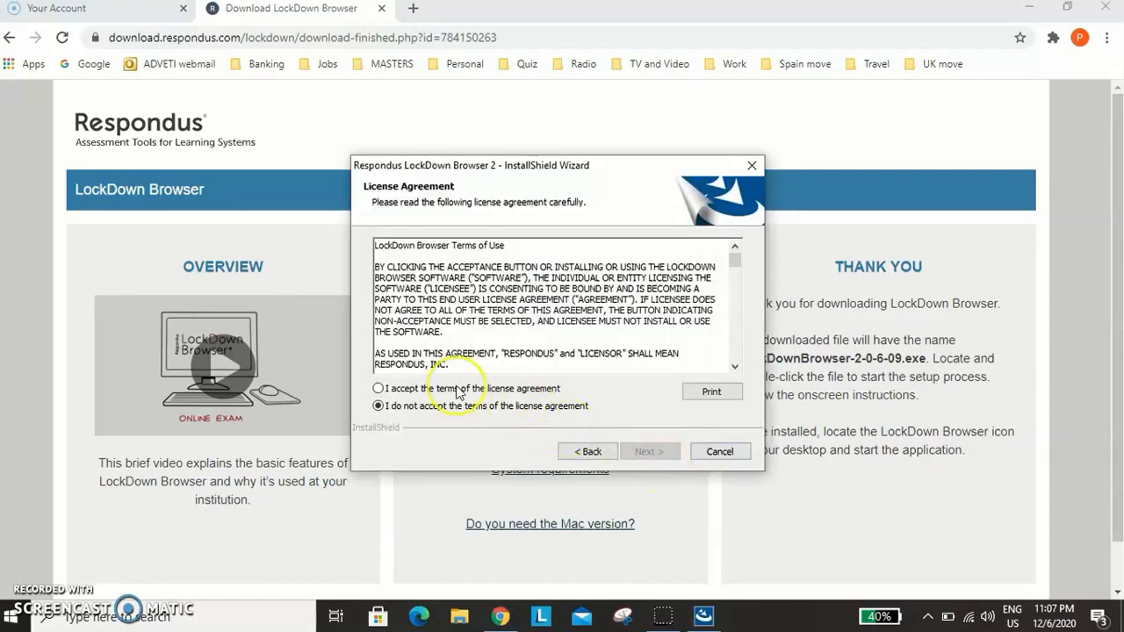
pyautogui.click(376, 388)
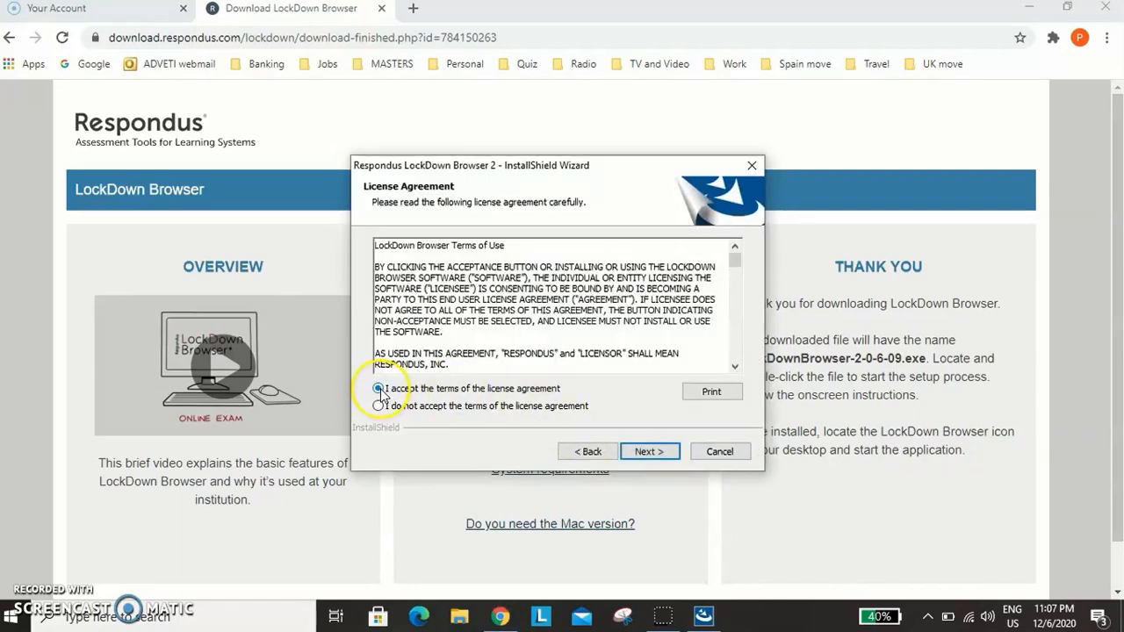
pyautogui.click(649, 451)
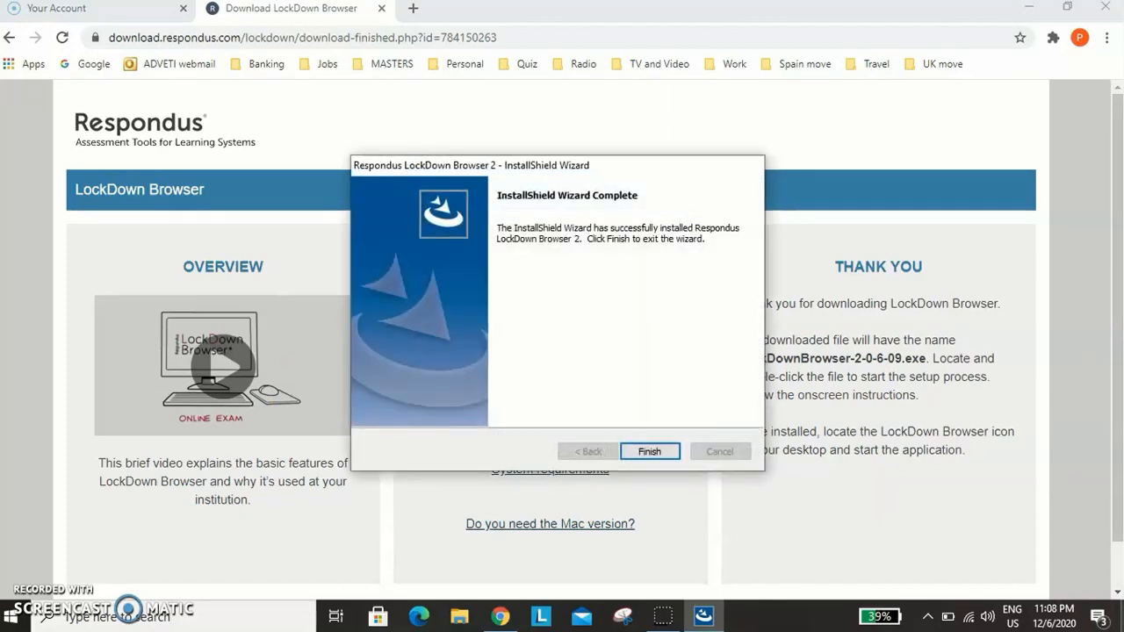
# Finish the setup wizard and launch LockDown Browser from its desktop shortcut
pyautogui.click(649, 450)
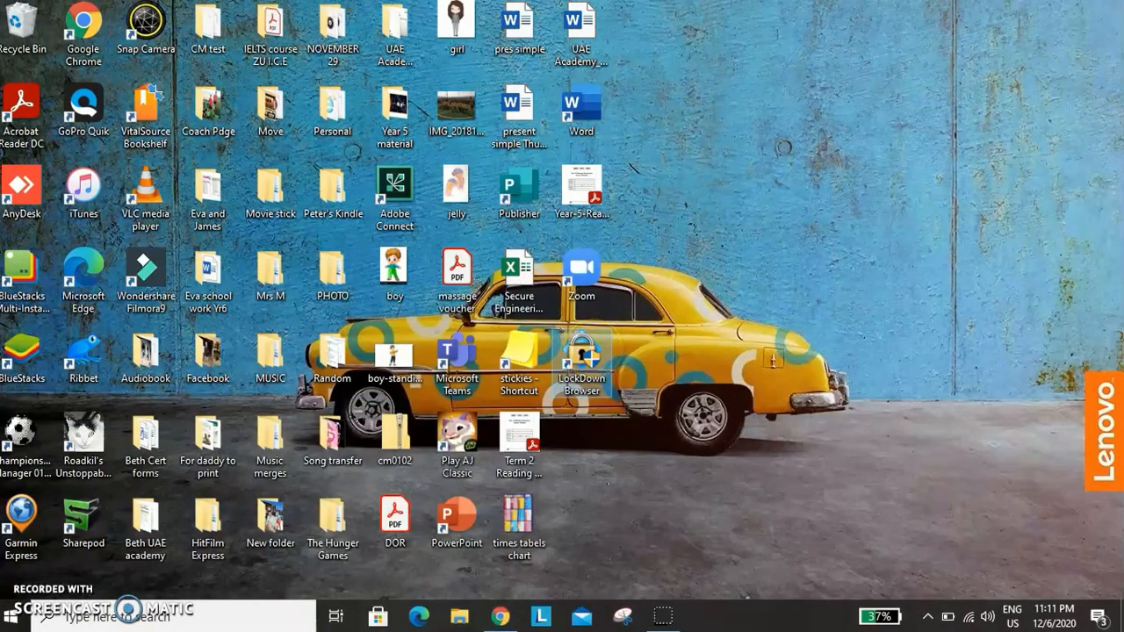
pyautogui.moveTo(509, 446)
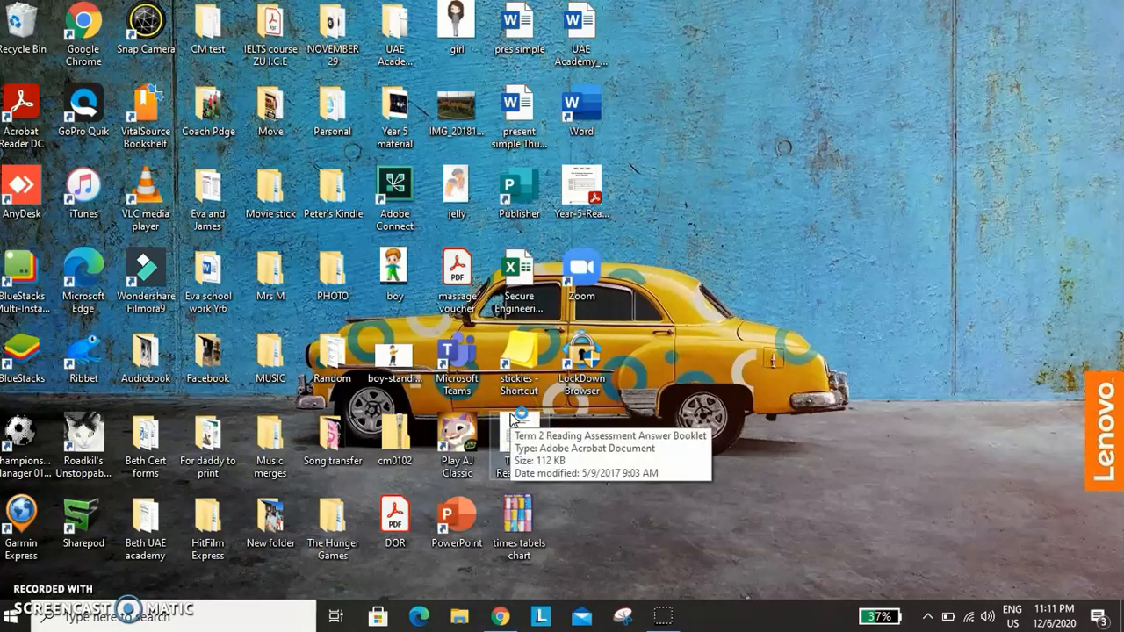
pyautogui.doubleClick(580, 355)
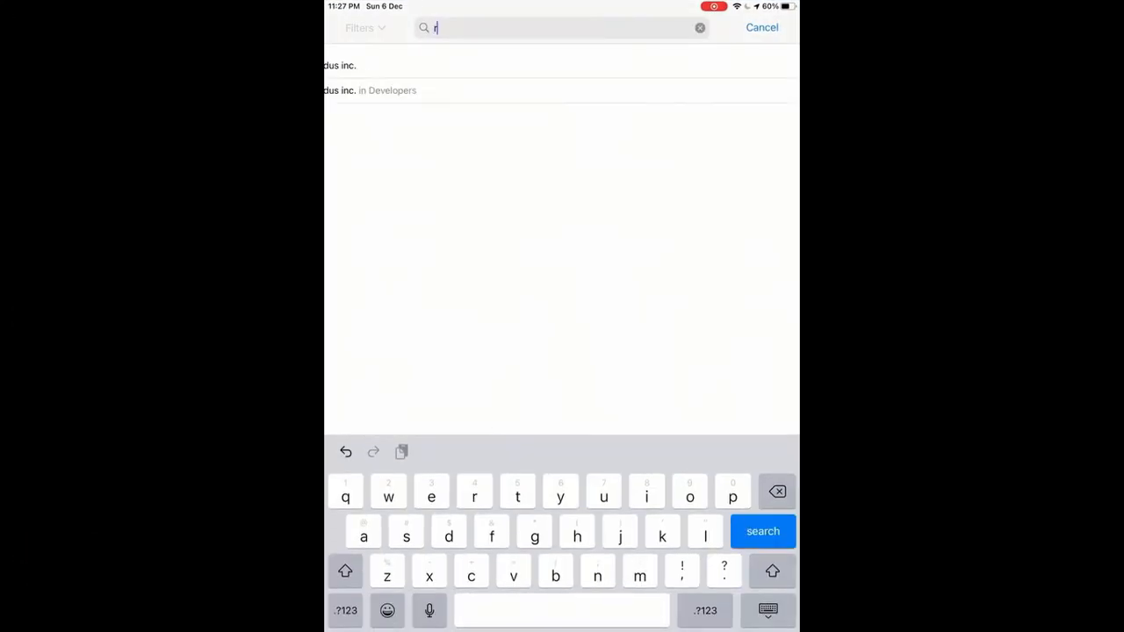
# Search 'respondus' in the App Store and install the LockDown Browser app
pyautogui.write('espondus')
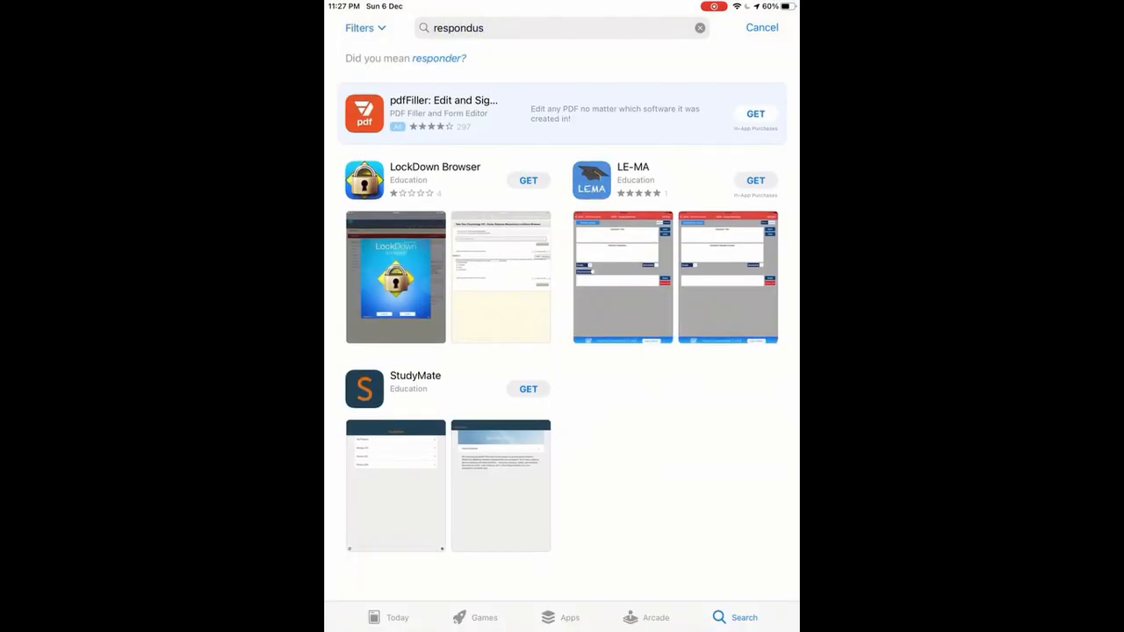
pyautogui.click(527, 180)
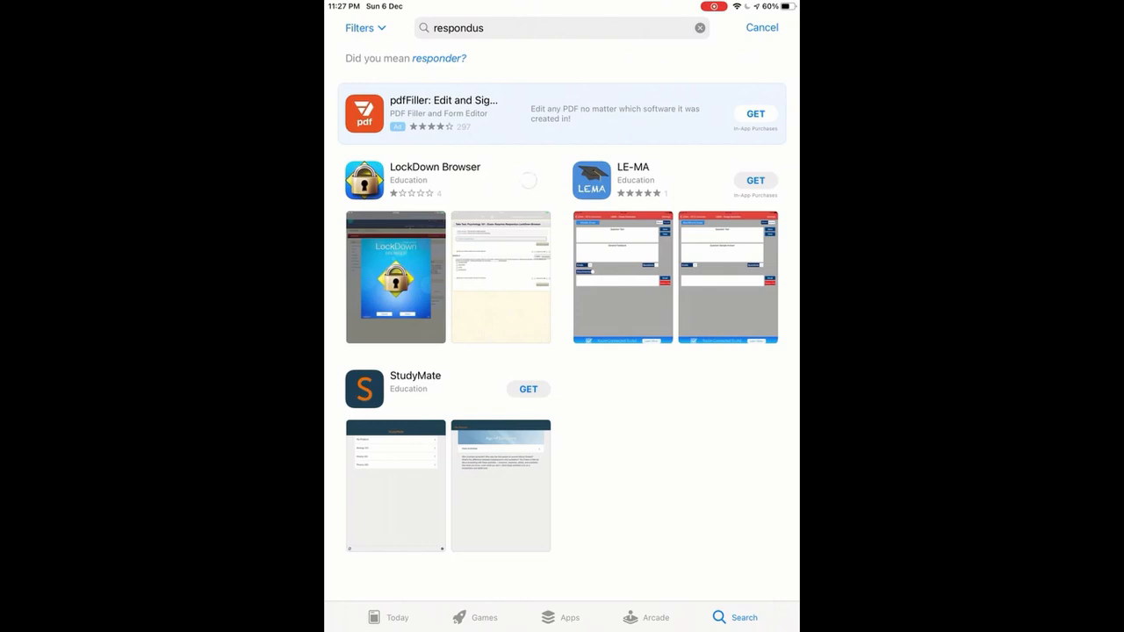
pyautogui.click(527, 180)
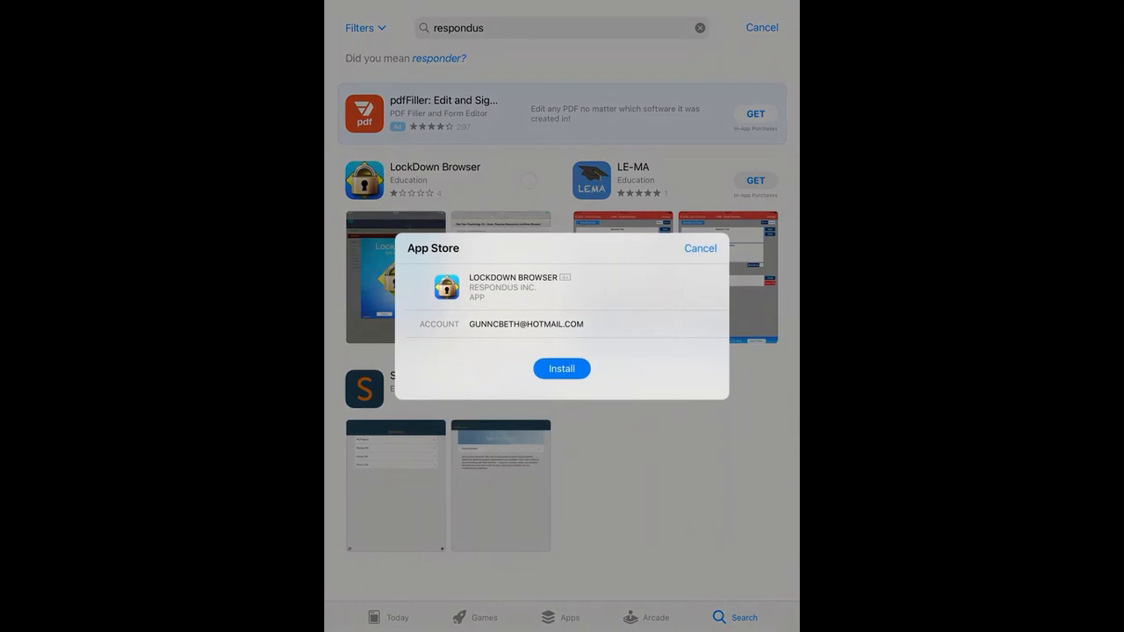
pyautogui.click(561, 368)
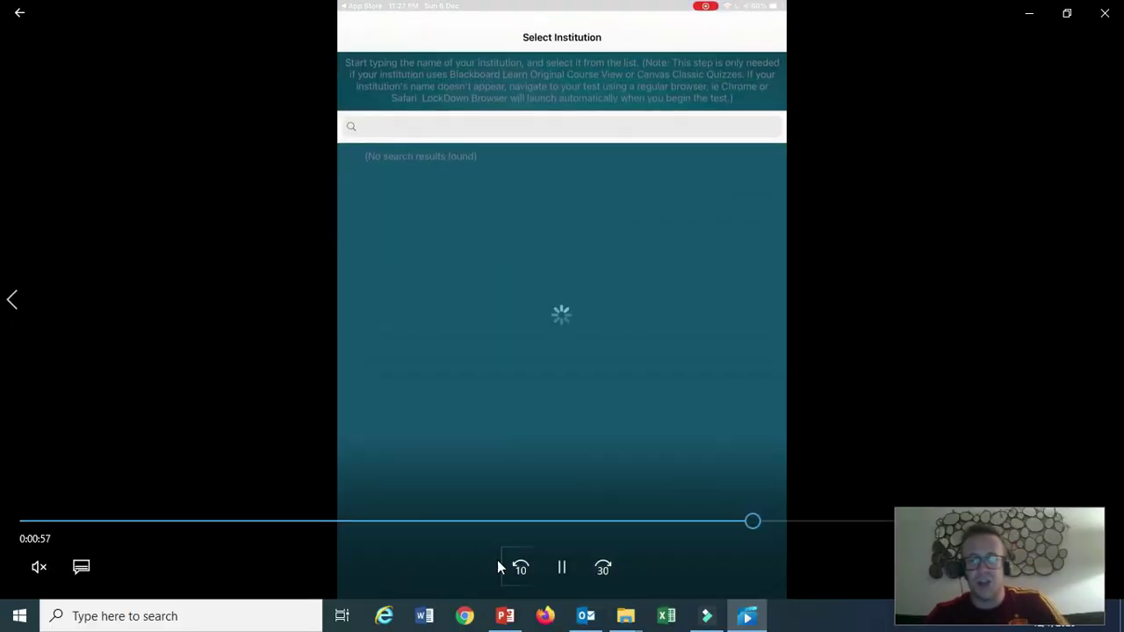
# Search 'Ab' and select Abu Dhabi Vocational Education and Training Institute
pyautogui.click(561, 567)
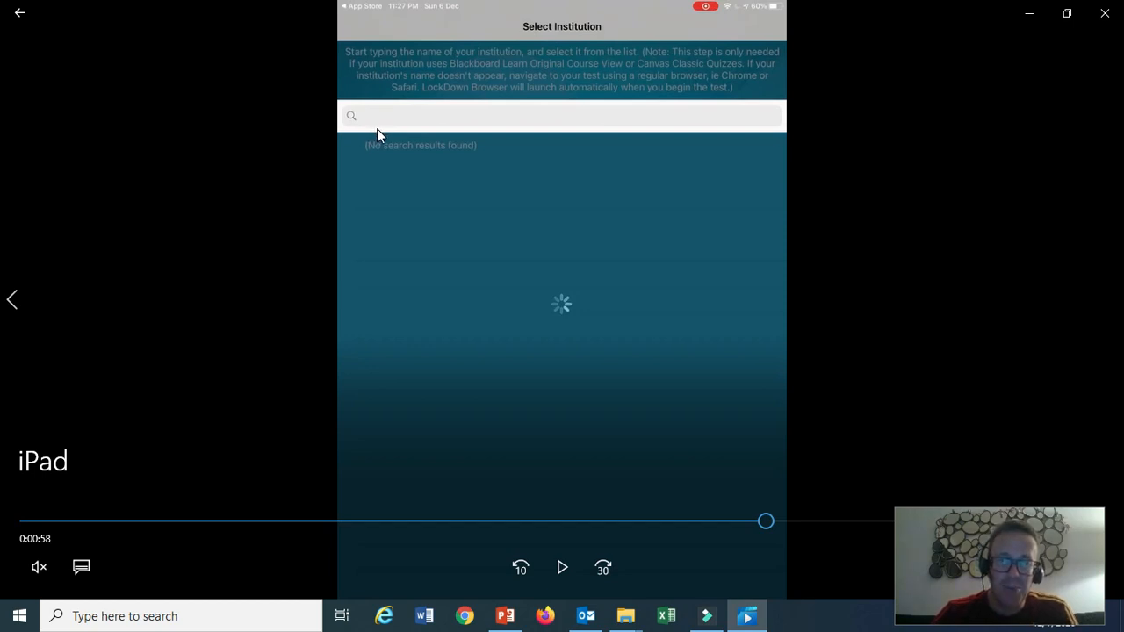
pyautogui.click(561, 566)
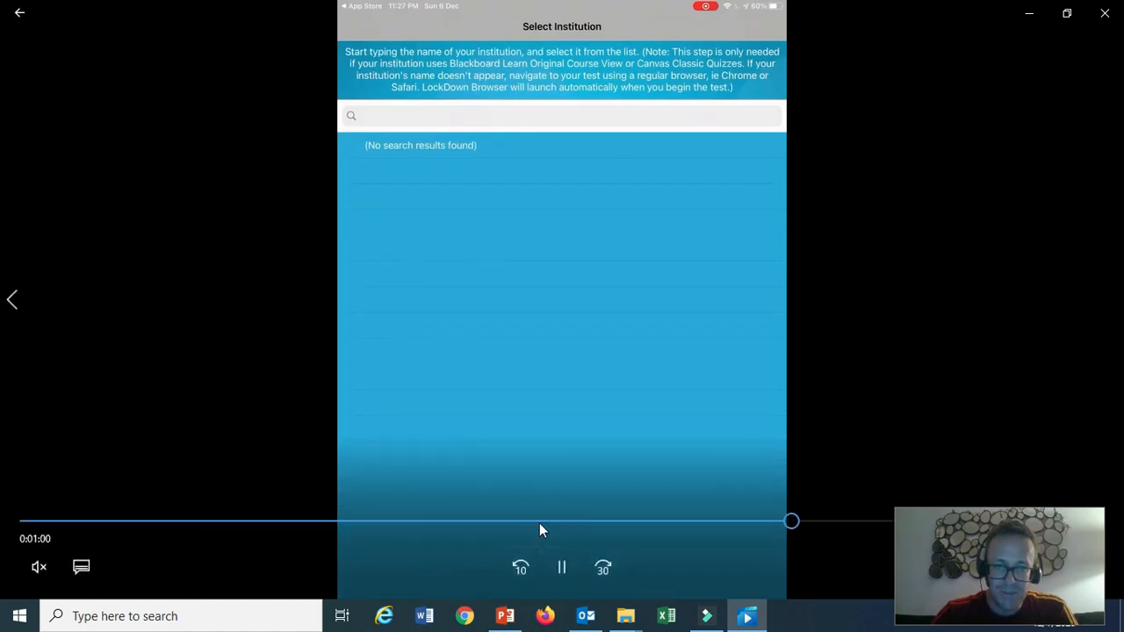
pyautogui.write('Abu')
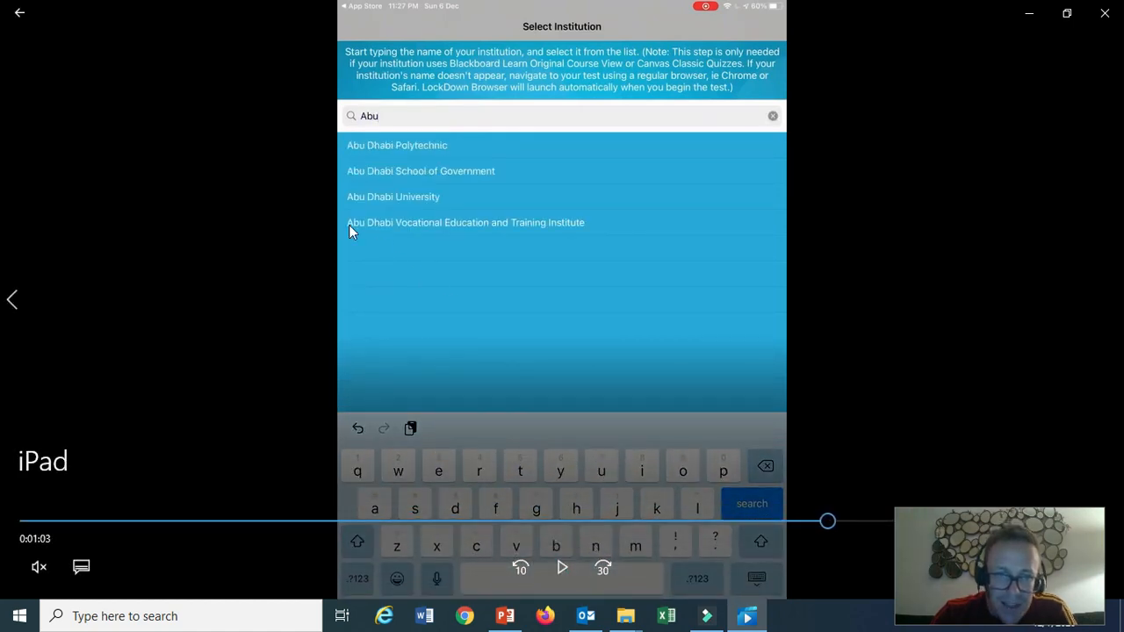
pyautogui.moveTo(411, 241)
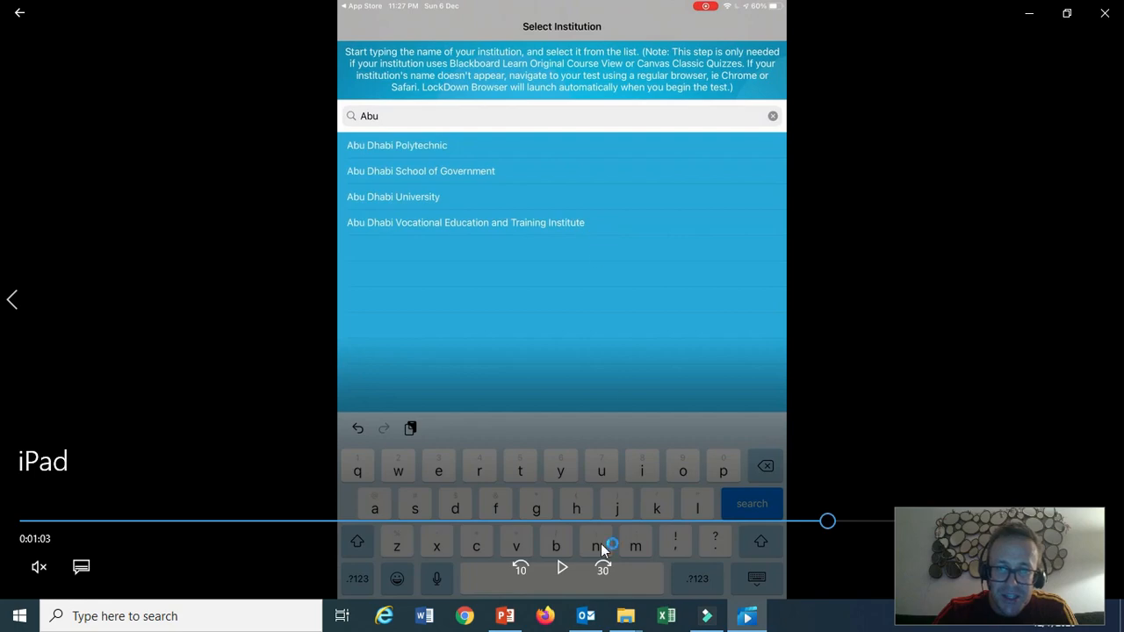
pyautogui.click(465, 222)
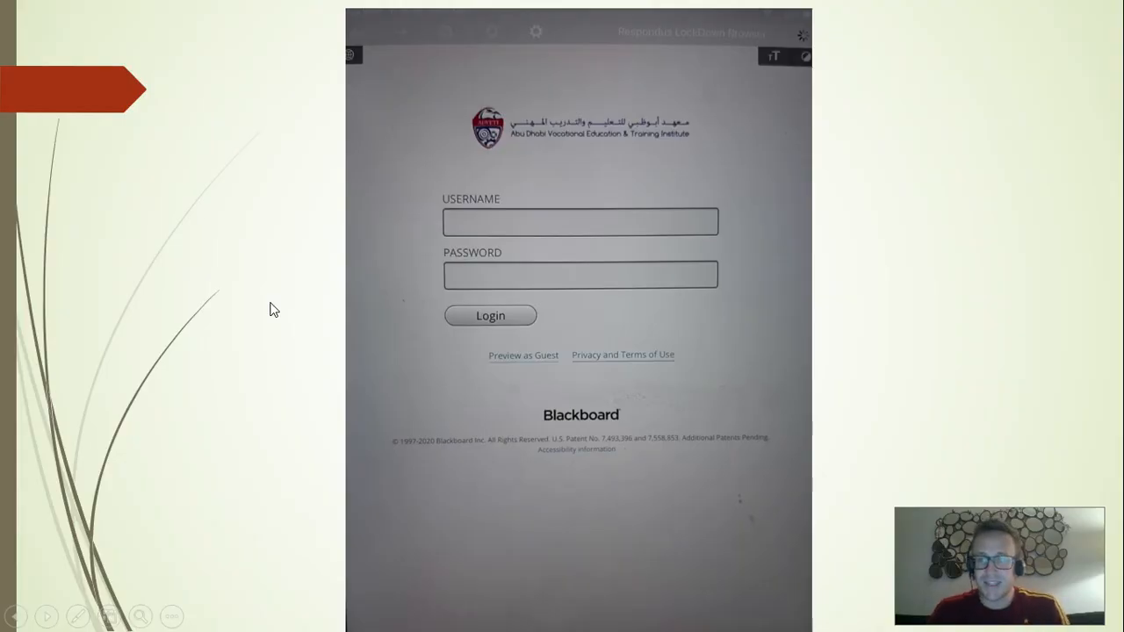